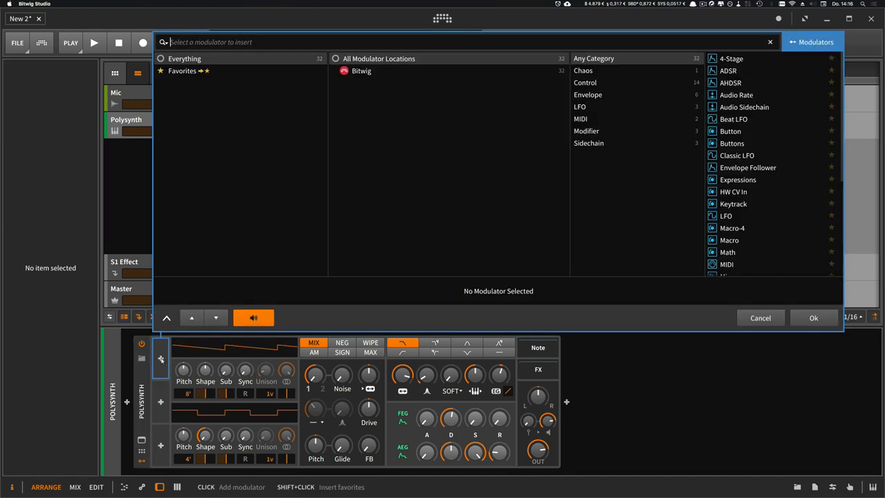
Add a Random modulator to the Polysynth, map it to OSC1 pitch, and set rate to 3.58 Hz
{"action": "type", "text": "r"}
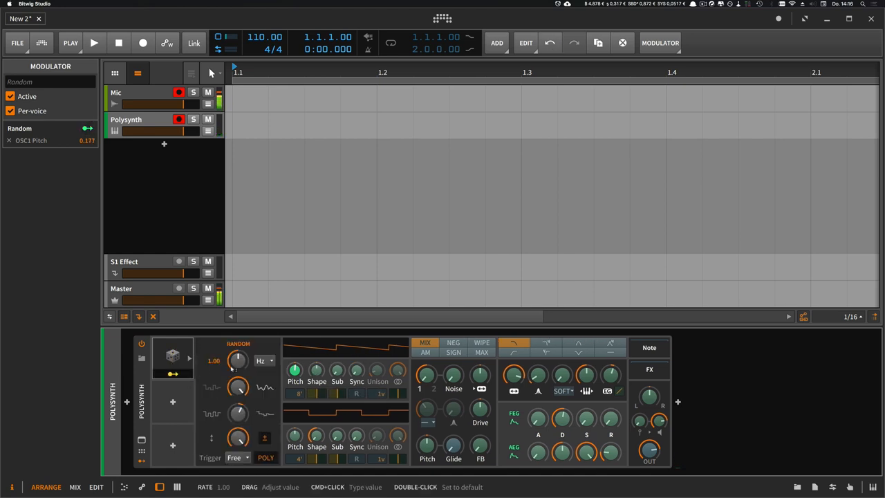
{"action": "left_click_drag", "start_coordinate": [237, 360], "coordinate": [237, 338]}
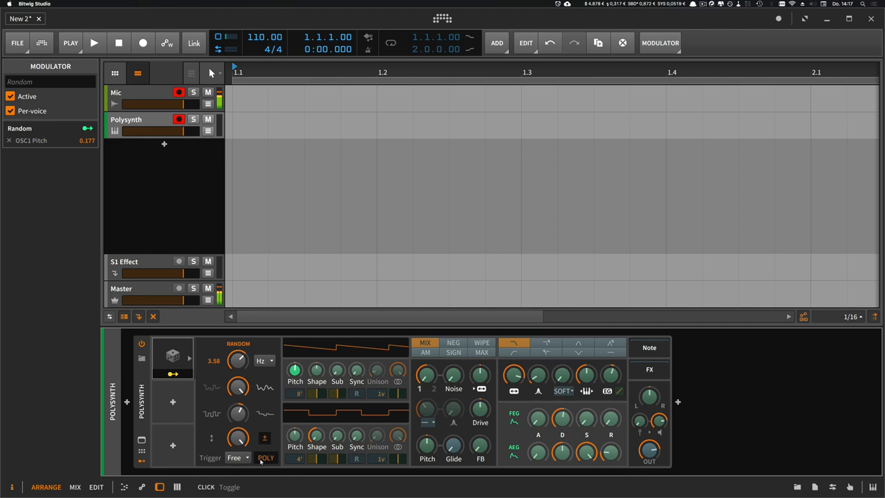
Add a per-voice Random modulator and map it to the OSC1 Unison knob
{"action": "left_click", "coordinate": [173, 356]}
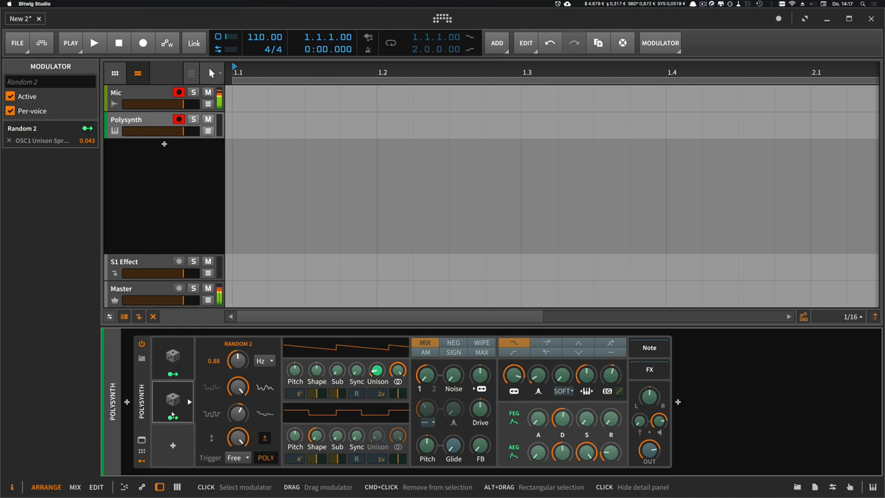
{"action": "left_click", "coordinate": [173, 358]}
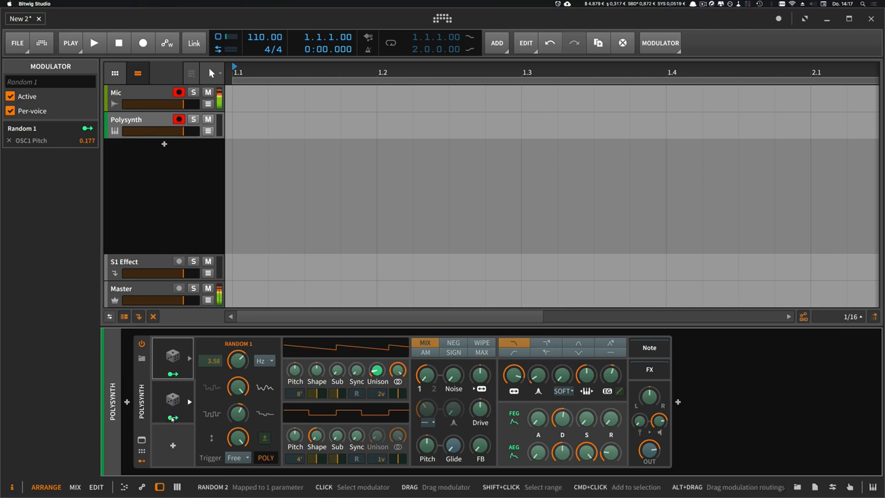
{"action": "left_click", "coordinate": [173, 401]}
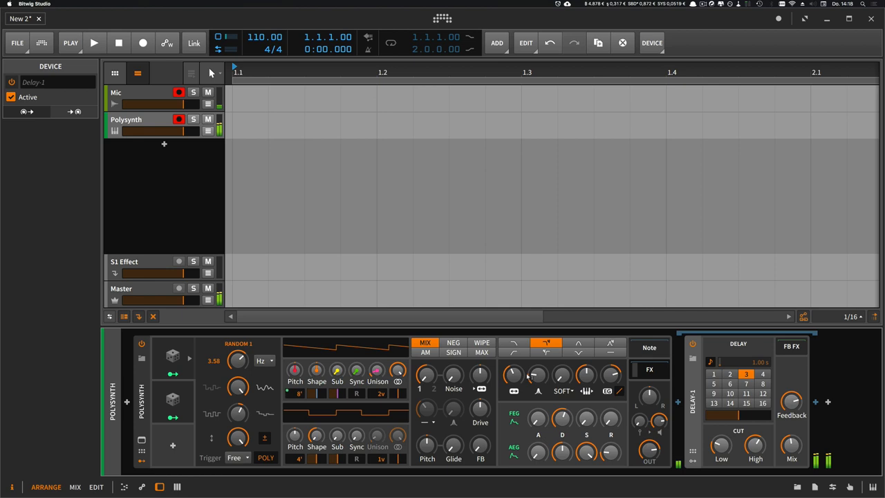
Insert Delay-1 after the Polysynth with a Random modulator mapped to Offset
{"action": "left_click", "coordinate": [738, 415]}
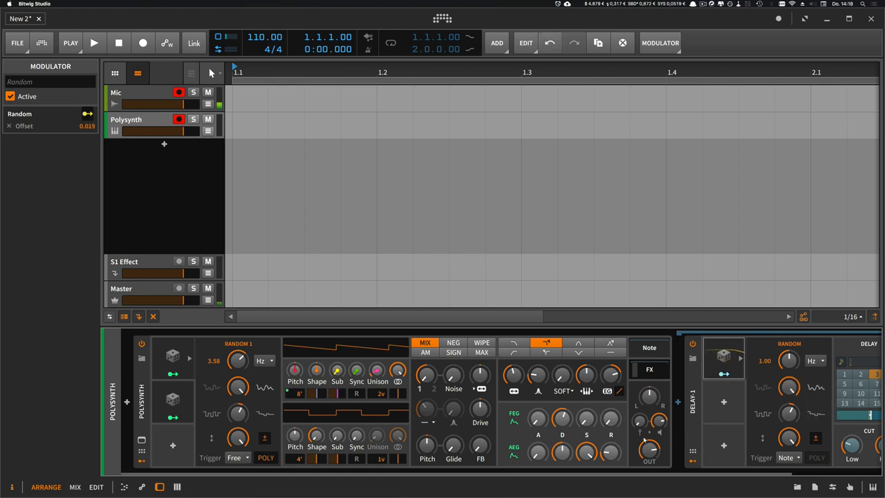
{"action": "scroll", "scroll_direction": "right", "scroll_amount": 3}
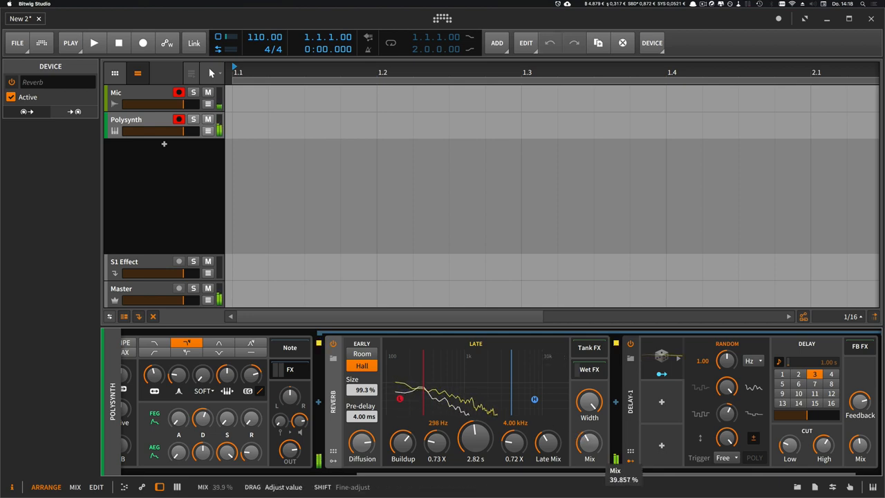
Set Reverb mix to about 34% and map a free-running Random modulator to Reverb Time
{"action": "left_click_drag", "start_coordinate": [589, 442], "coordinate": [589, 457]}
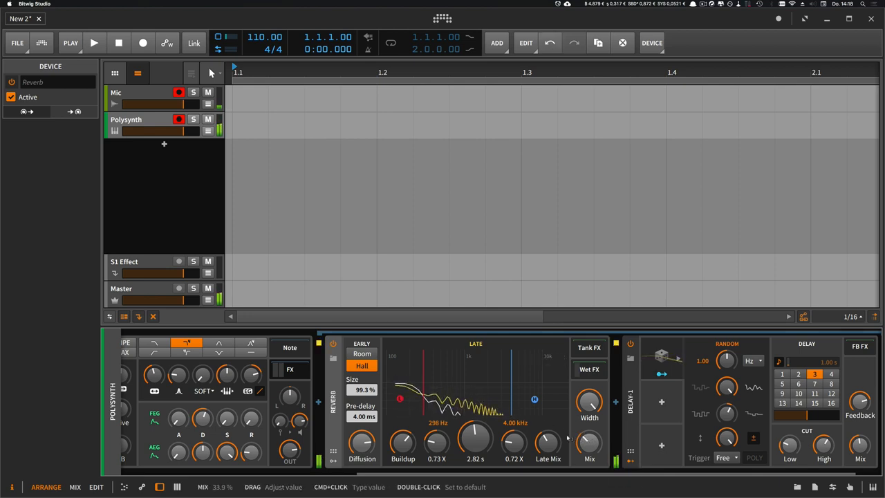
{"action": "left_click", "coordinate": [353, 358]}
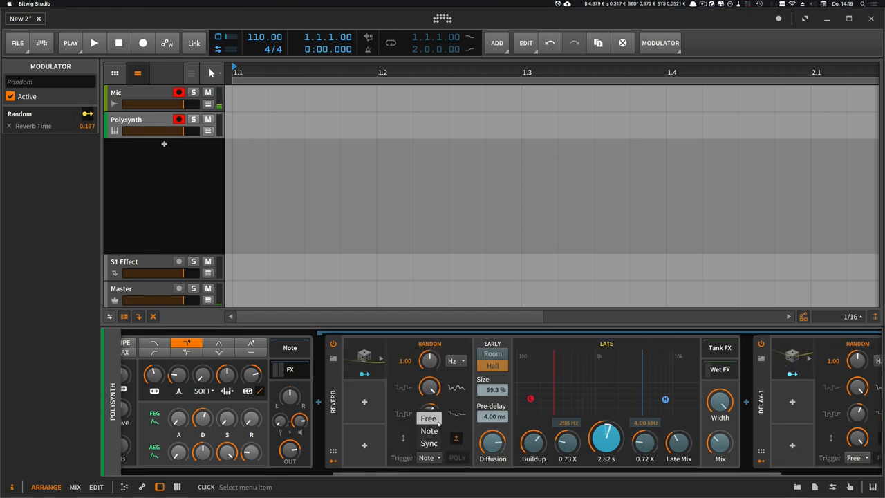
{"action": "left_click", "coordinate": [429, 418]}
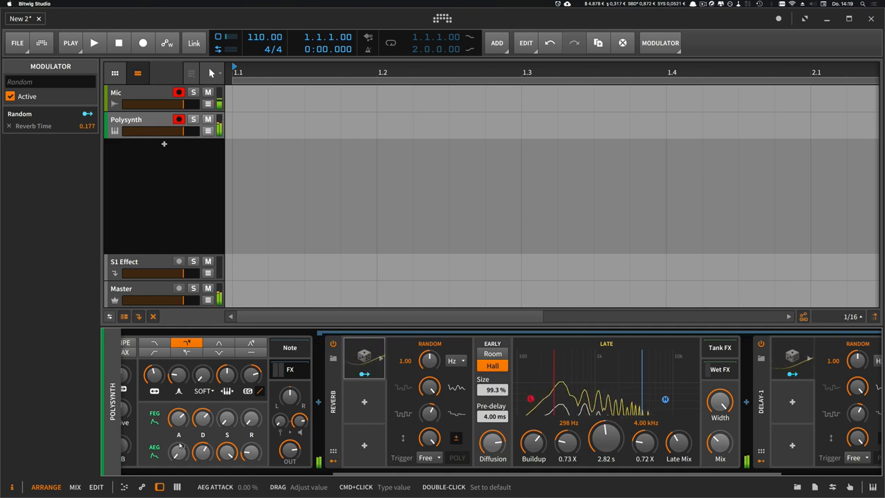
{"action": "scroll", "scroll_direction": "left", "scroll_amount": 3}
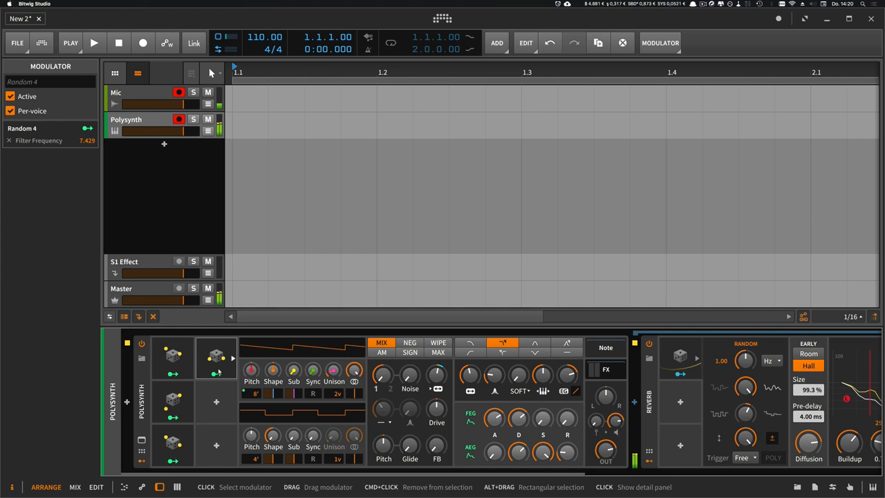
Add Random 3 and Random 4 to the Polysynth, mapping Random 4 to Filter Frequency
{"action": "scroll", "scroll_direction": "right", "scroll_amount": 3}
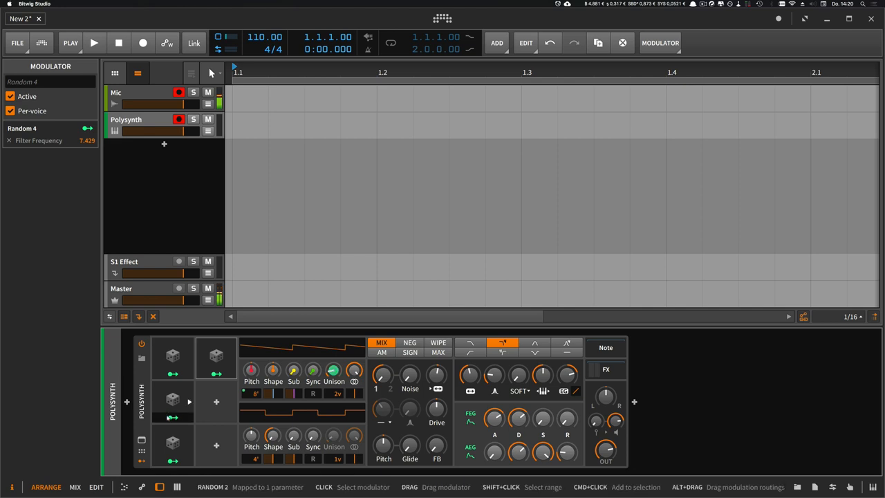
Add a new Polysynth instrument track and select it to view its device
{"action": "left_click", "coordinate": [126, 119]}
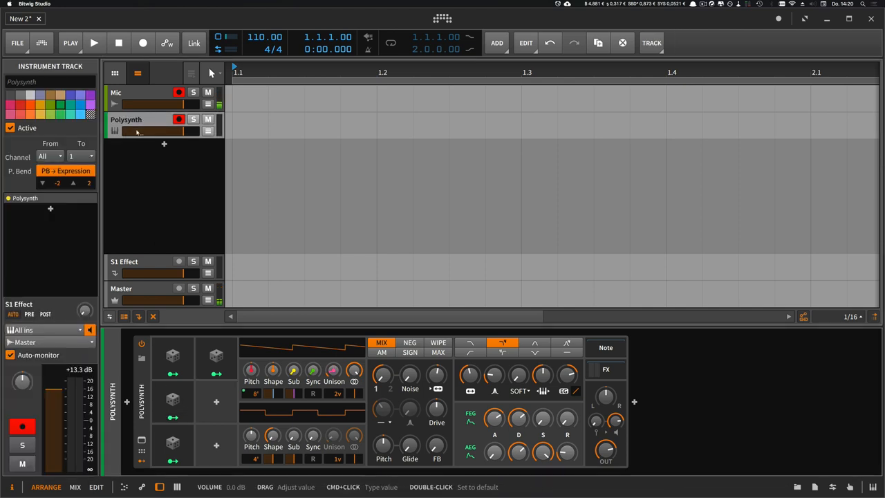
{"action": "left_click", "coordinate": [139, 119]}
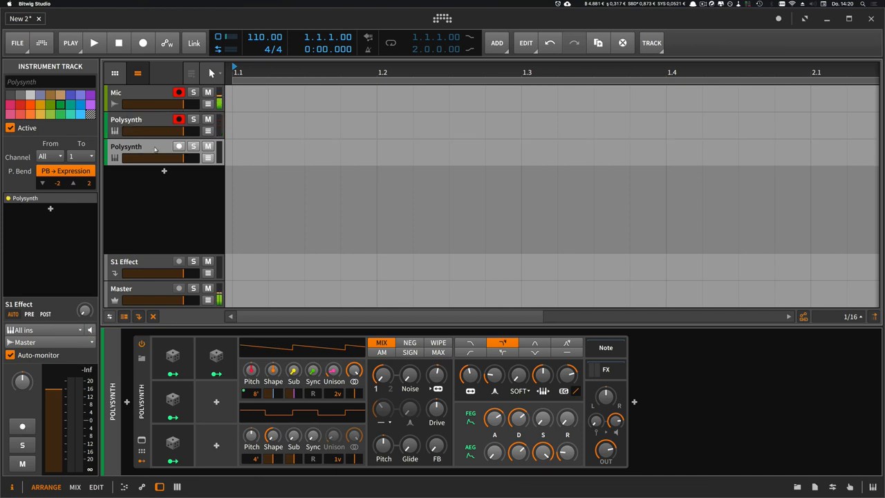
{"action": "left_click", "coordinate": [179, 146]}
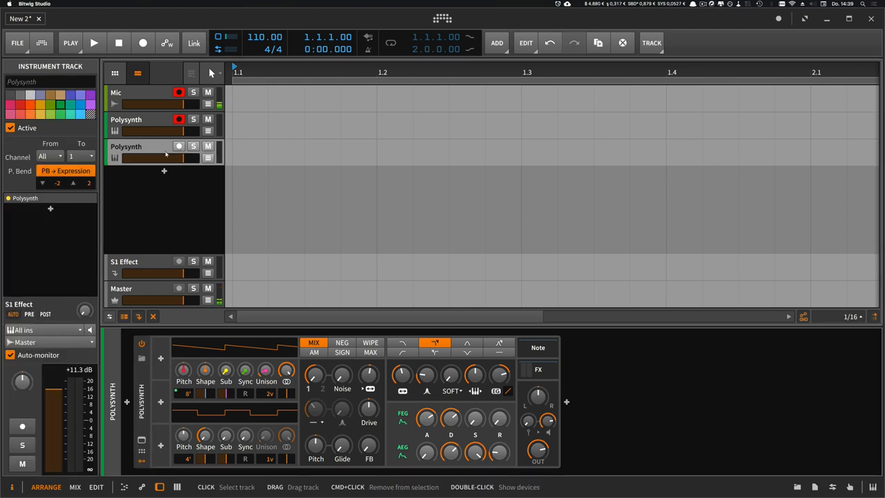
Adjust the Random 5 pan modulator's rate, settling around 4.79 Hz
{"action": "left_click", "coordinate": [126, 119]}
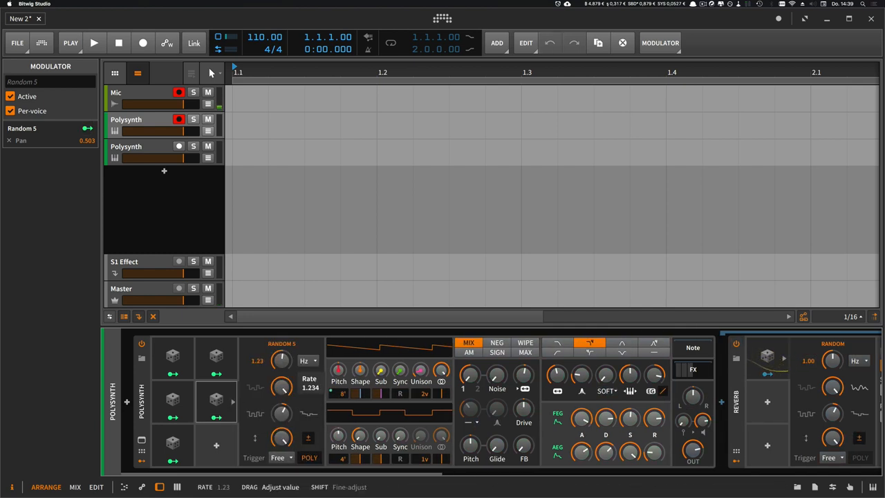
{"action": "left_click_drag", "start_coordinate": [282, 359], "coordinate": [283, 352]}
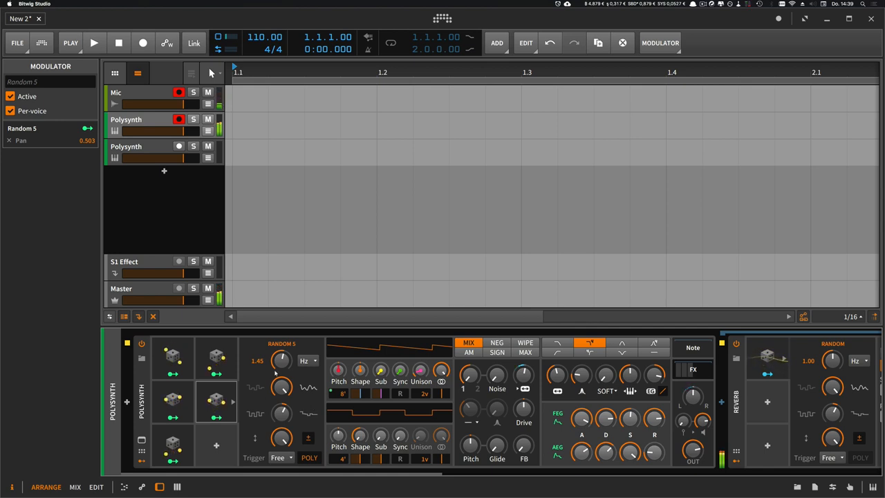
{"action": "left_click_drag", "start_coordinate": [280, 359], "coordinate": [281, 339]}
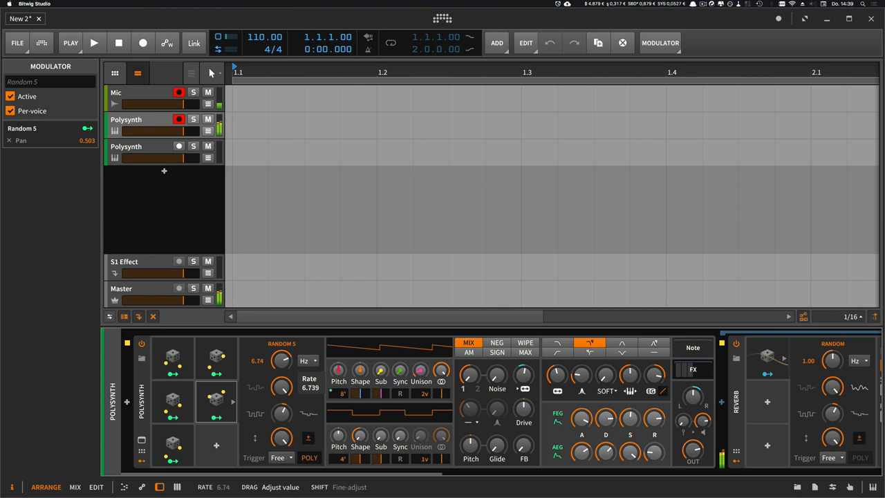
{"action": "left_click_drag", "start_coordinate": [281, 360], "coordinate": [281, 384]}
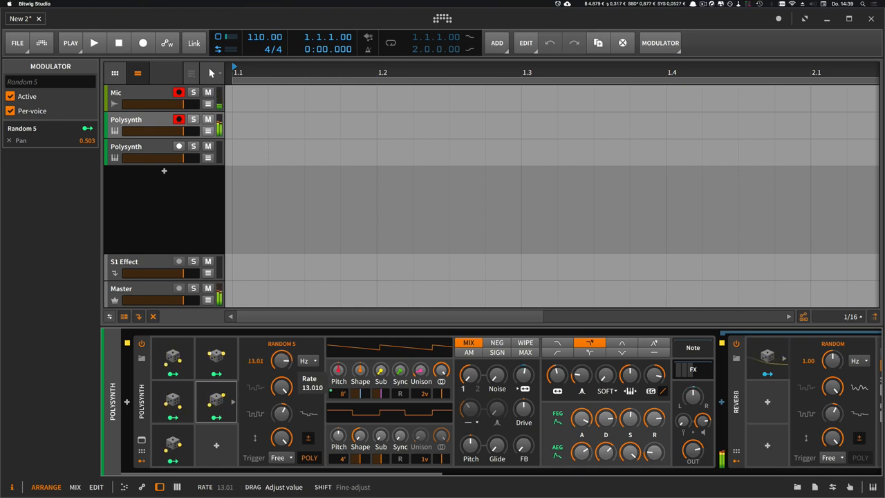
{"action": "left_click_drag", "start_coordinate": [281, 361], "coordinate": [281, 388]}
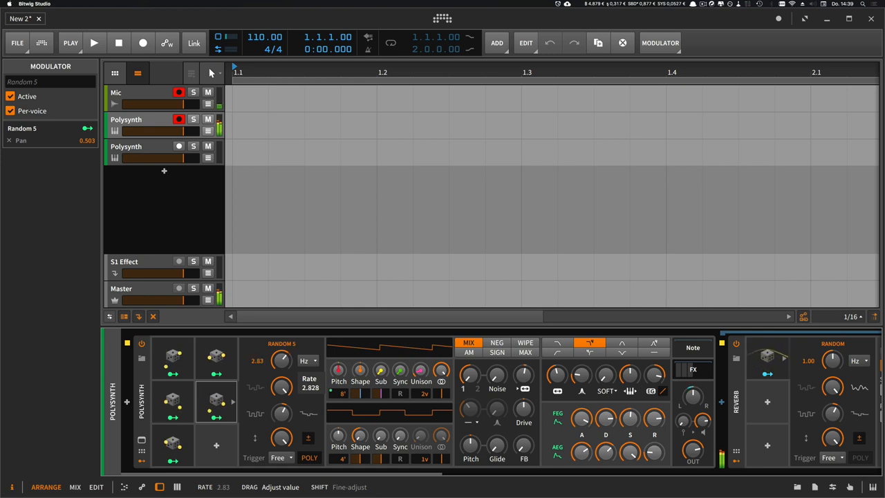
{"action": "left_click_drag", "start_coordinate": [282, 360], "coordinate": [282, 346]}
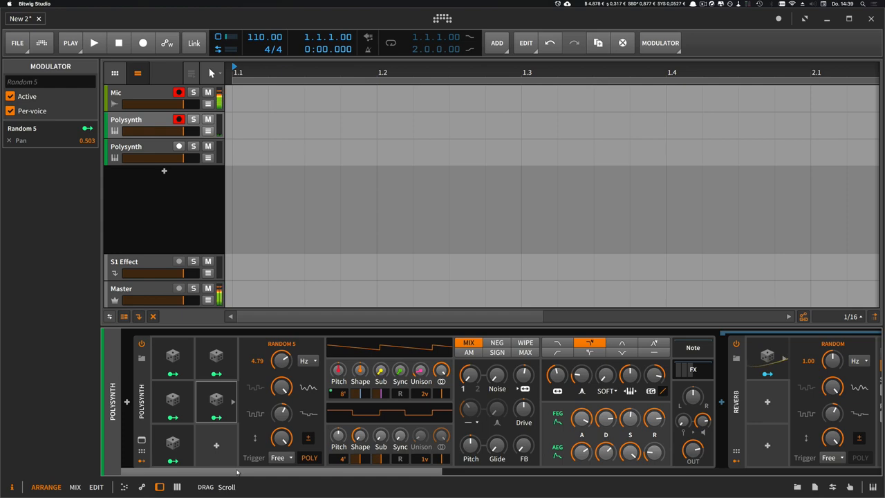
Insert a Blur device between the Polysynth and the Reverb
{"action": "scroll", "scroll_direction": "right", "scroll_amount": 3}
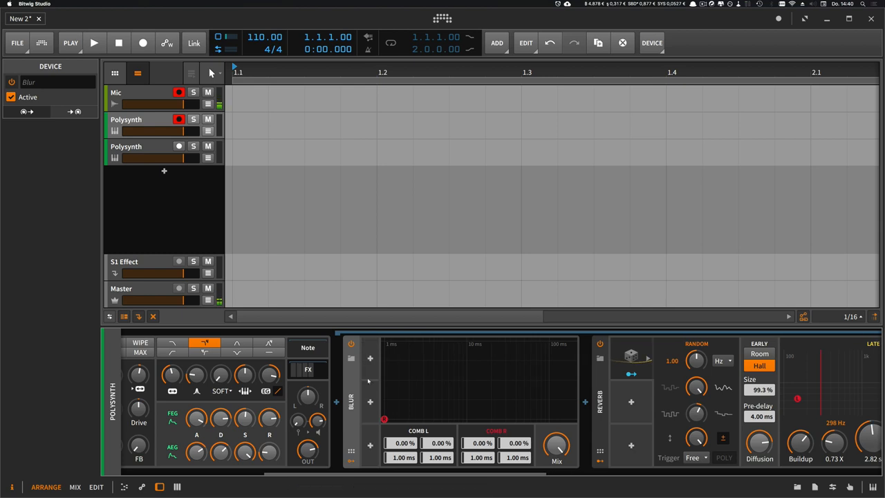
Search for and add a Random modulator to the Blur device
{"action": "left_click", "coordinate": [370, 358]}
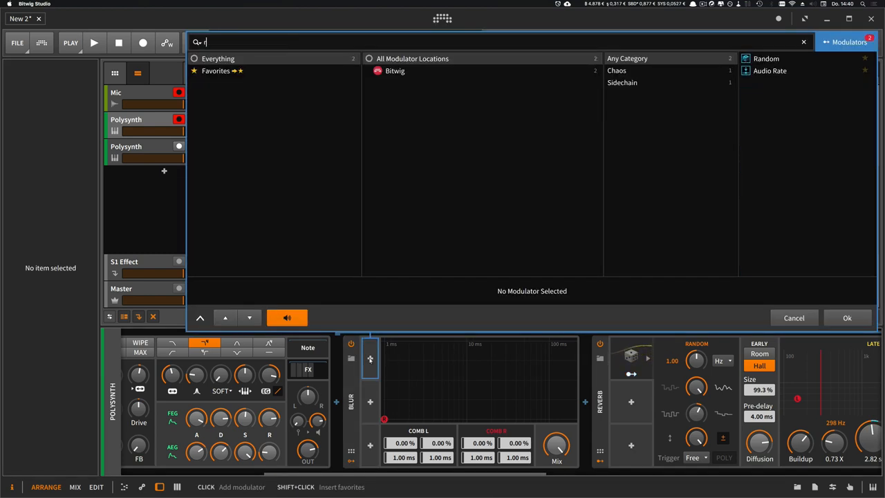
{"action": "type", "text": "an"}
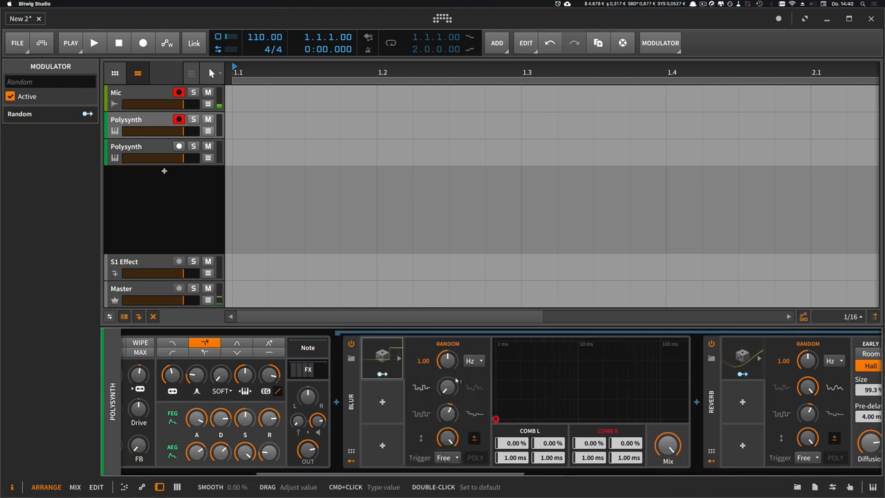
Slow the Blur device's Random modulator rate down to 0.02 Hz
{"action": "left_click_drag", "start_coordinate": [423, 361], "coordinate": [423, 387]}
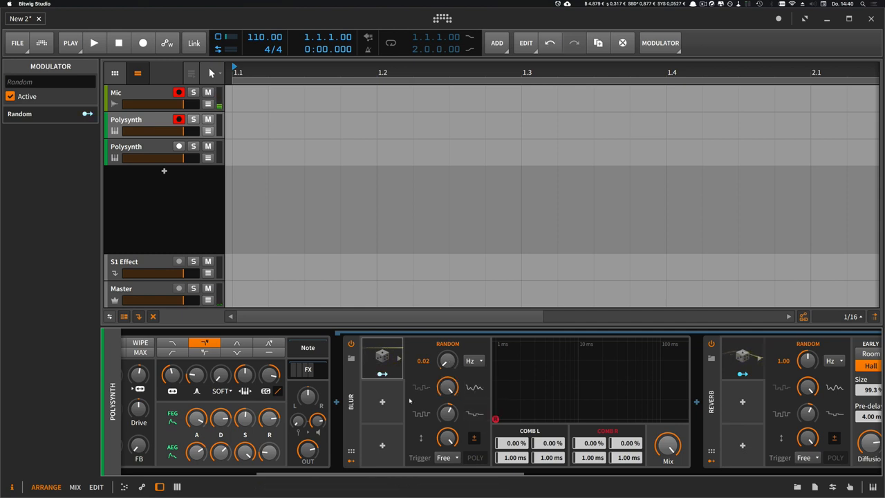
{"action": "mouse_move", "coordinate": [456, 398]}
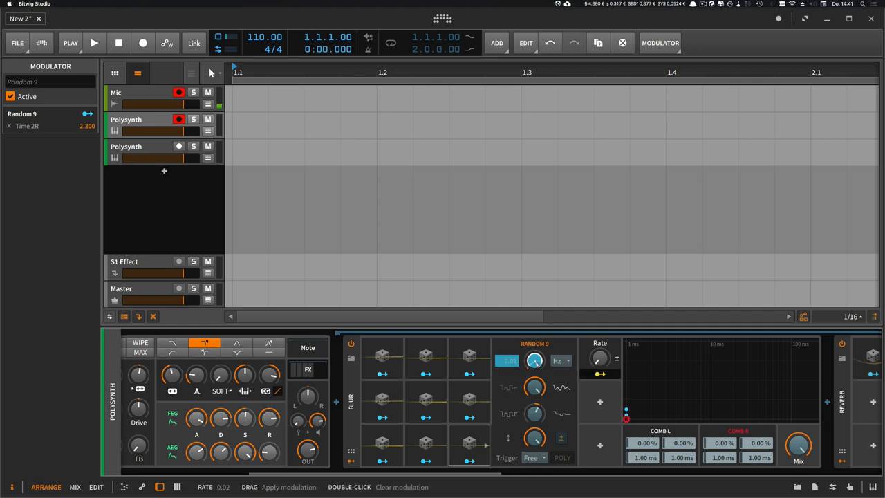
Raise the Blur device's Rate knob to 46%
{"action": "left_click_drag", "start_coordinate": [600, 358], "coordinate": [601, 346]}
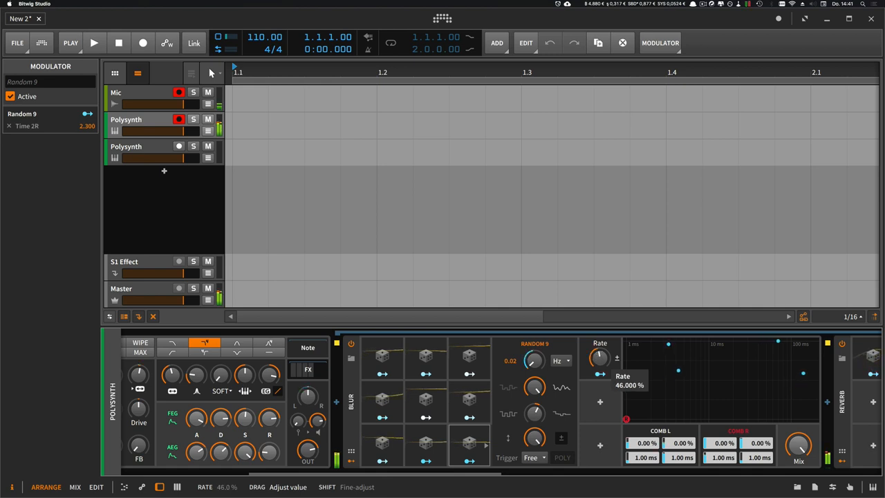
Bring the Blur Rate down to about 30.6%, then scroll the chain to show the Reverb
{"action": "left_click_drag", "start_coordinate": [600, 358], "coordinate": [600, 339]}
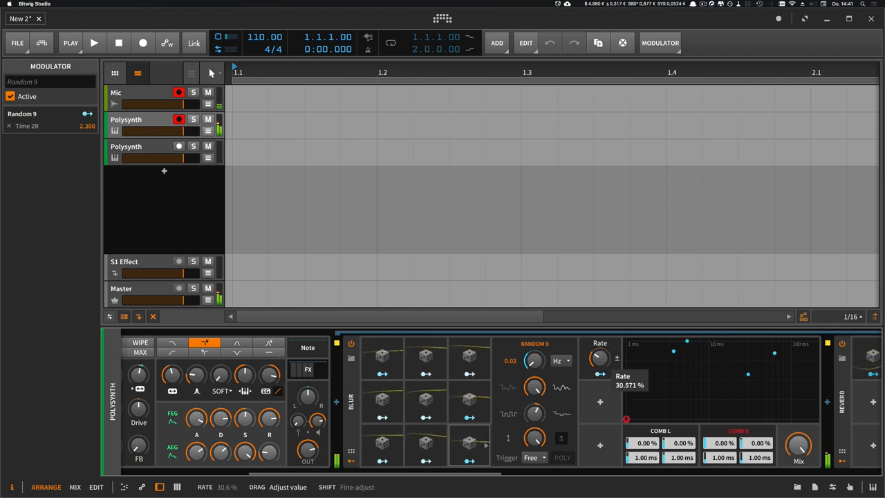
{"action": "left_click_drag", "start_coordinate": [600, 358], "coordinate": [599, 387]}
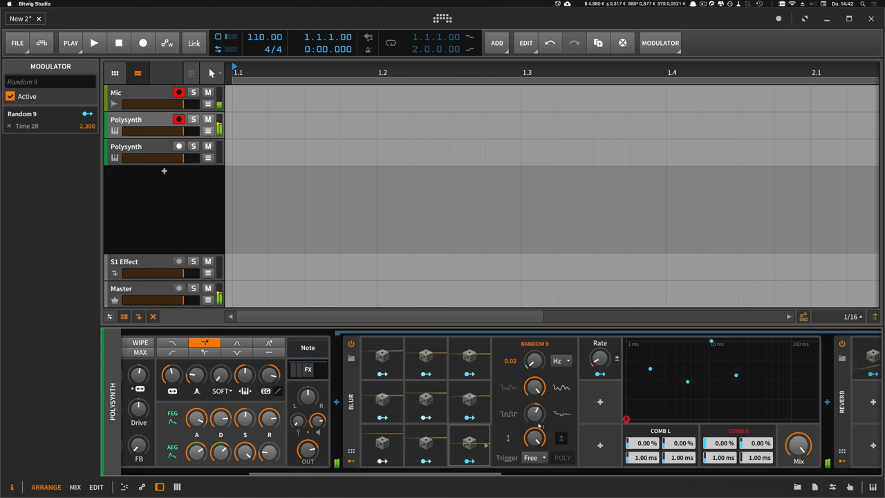
{"action": "scroll", "scroll_direction": "right", "scroll_amount": 3}
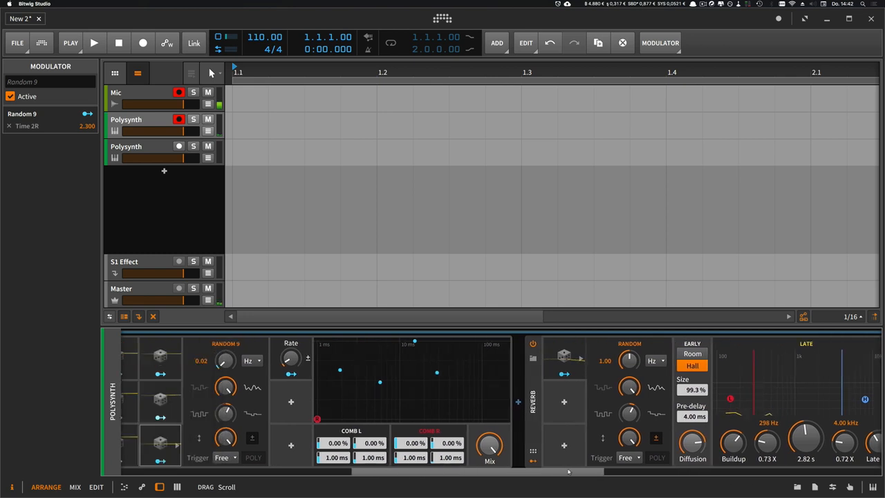